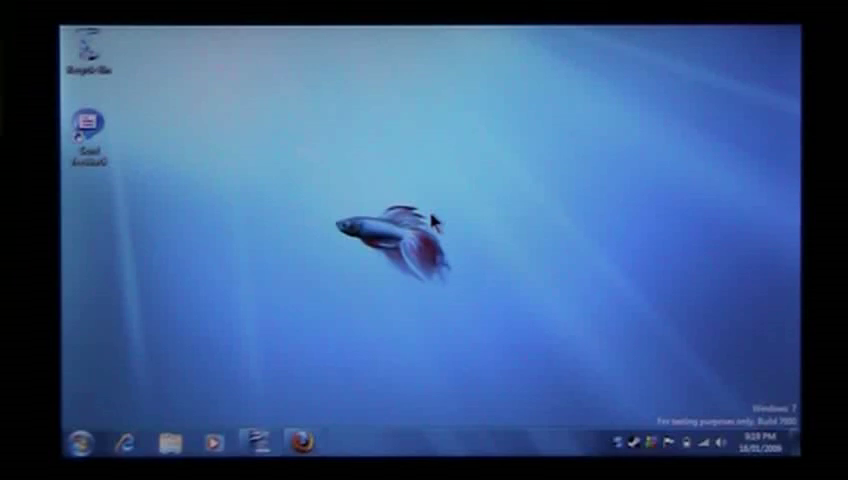
mouse_move(428, 213)
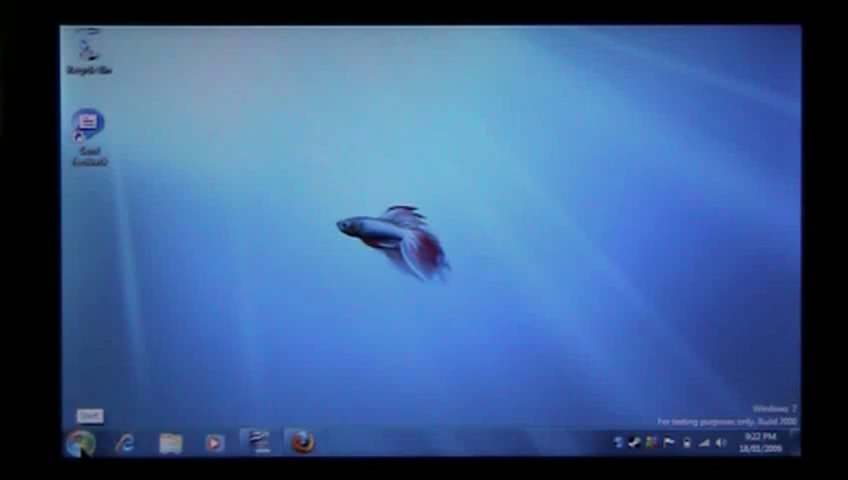
Launch Firefox from the taskbar to begin browsing to thecanadianpublic.com
click(82, 443)
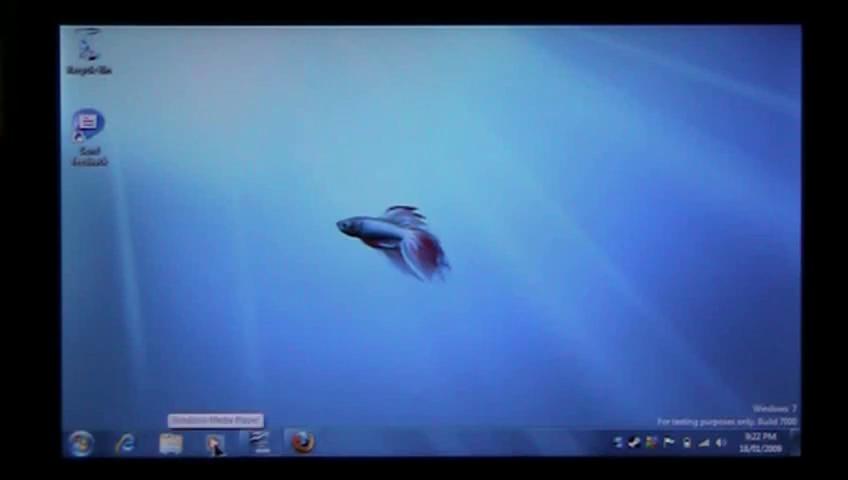
mouse_move(205, 330)
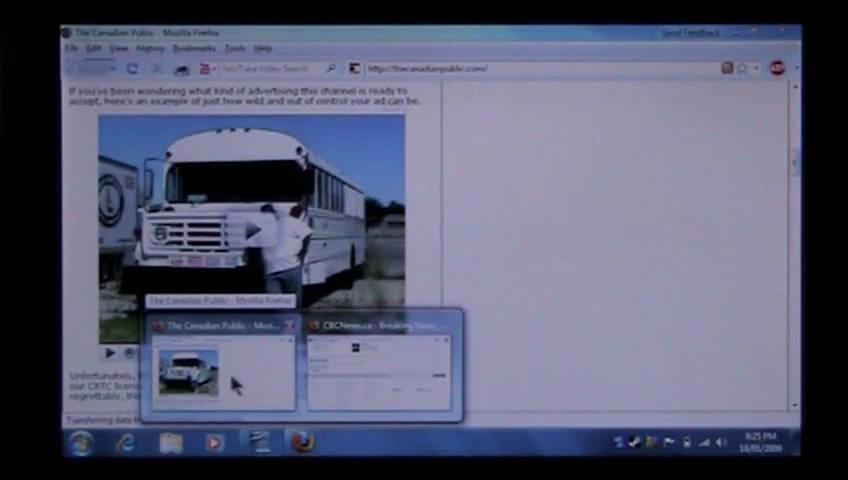
mouse_move(238, 377)
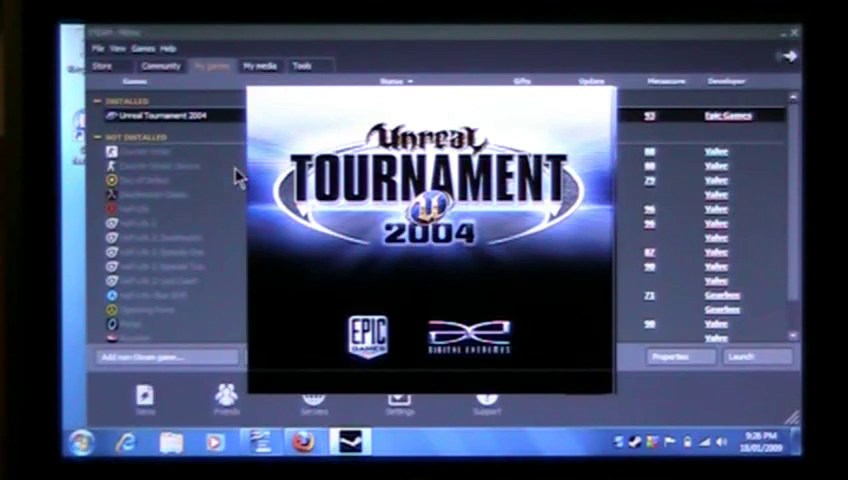
In Instant Action, set Gametype to DeathMatch and play DM-1on1-Albatross
click(757, 357)
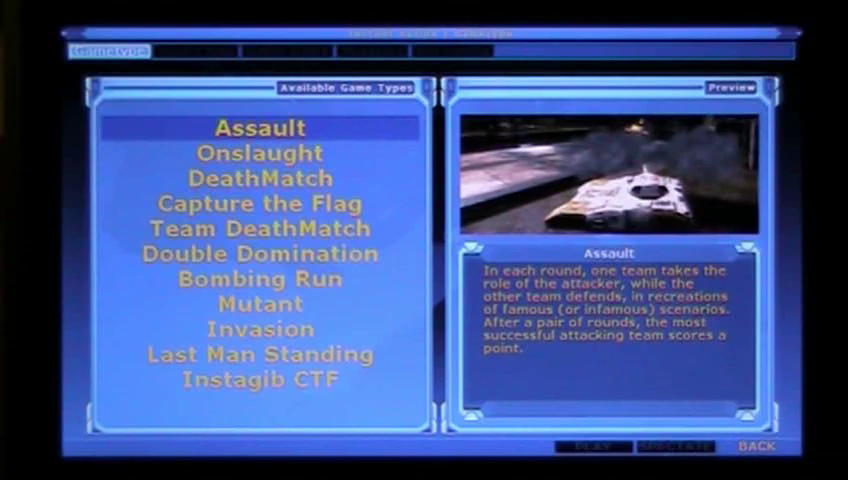
click(258, 178)
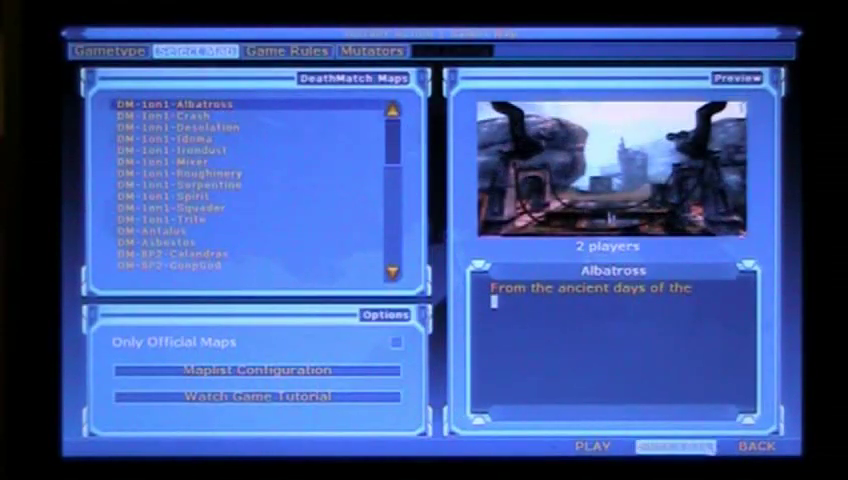
click(591, 446)
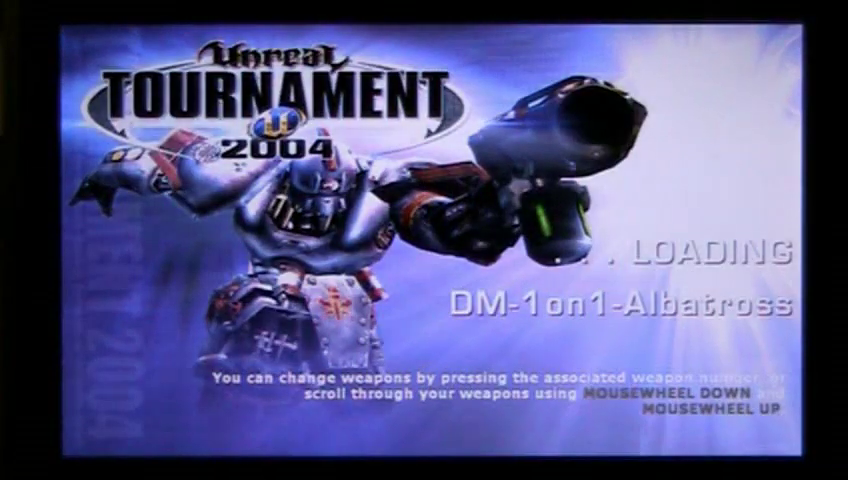